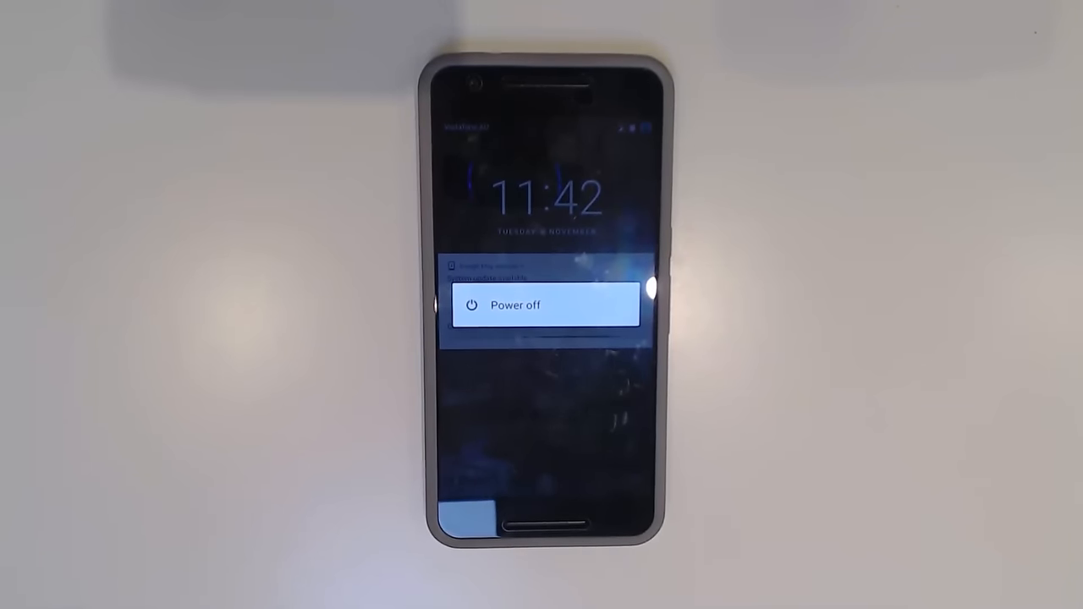
# Power off the Nexus 6P from the Android power menu
pyautogui.click(514, 305)
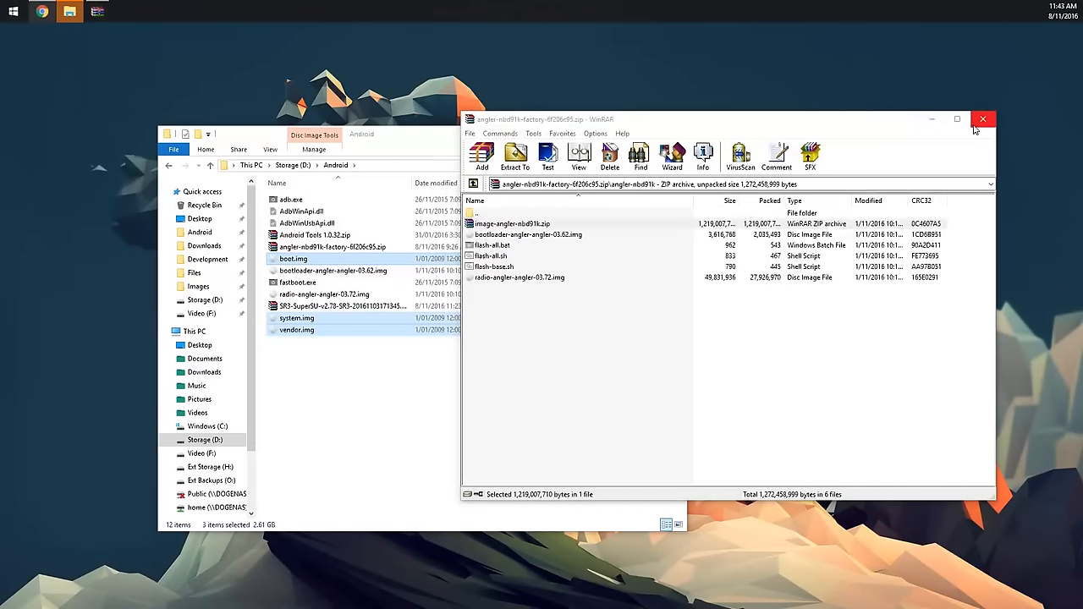
# Close WinRAR and review the extracted boot and radio .img files in the Android folder
pyautogui.click(981, 118)
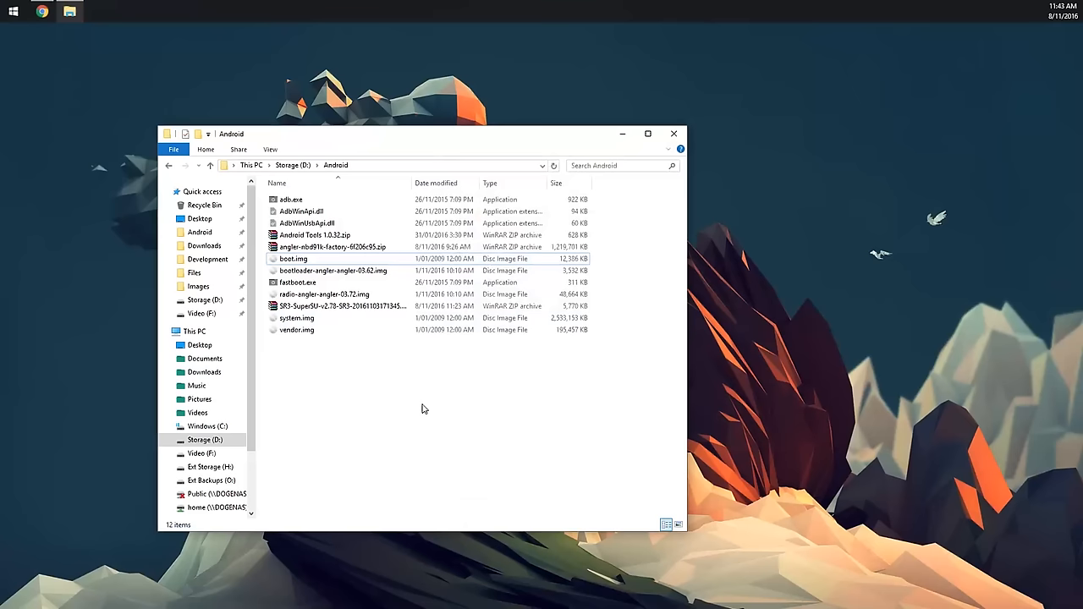
pyautogui.click(320, 261)
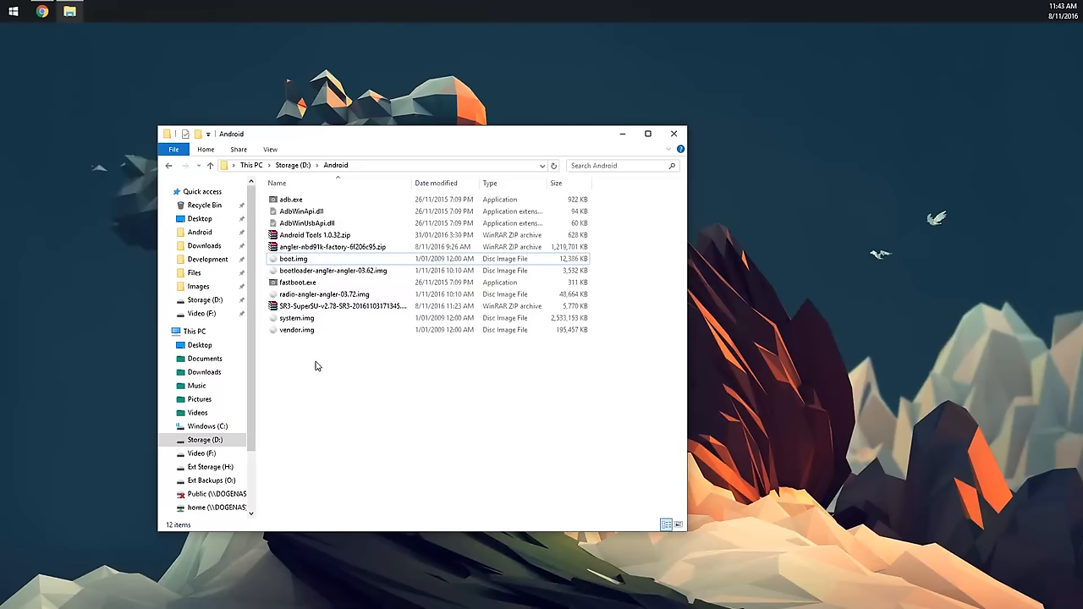
pyautogui.click(325, 295)
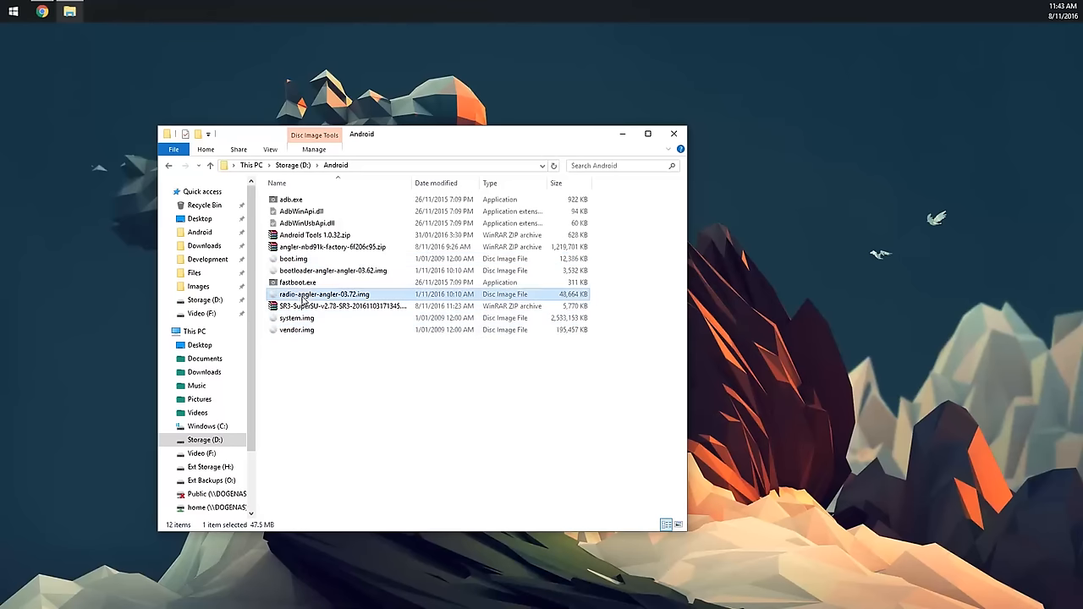
pyautogui.click(294, 259)
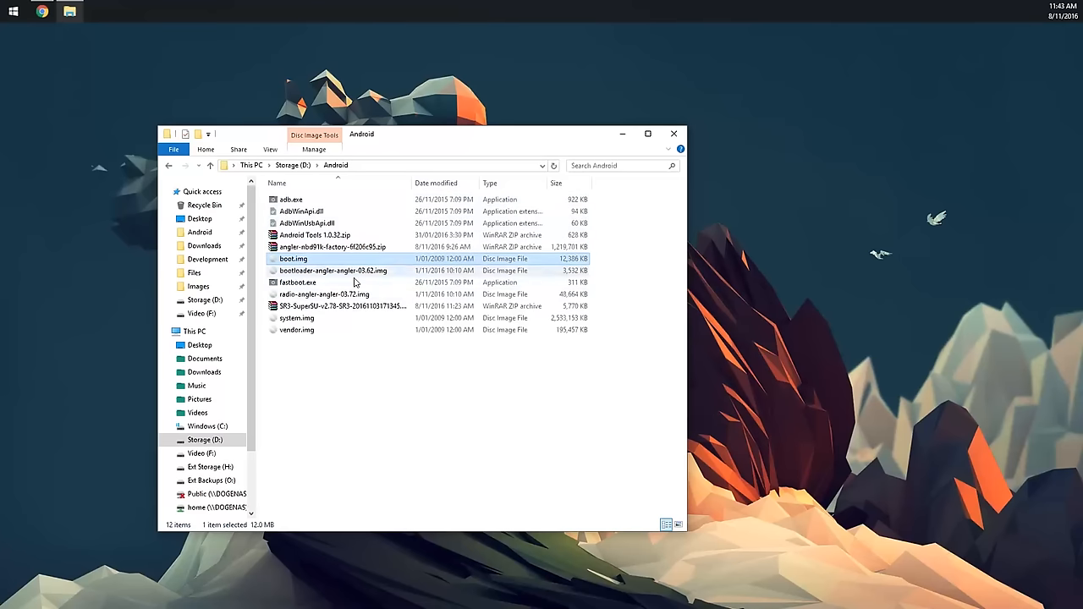
pyautogui.click(402, 443)
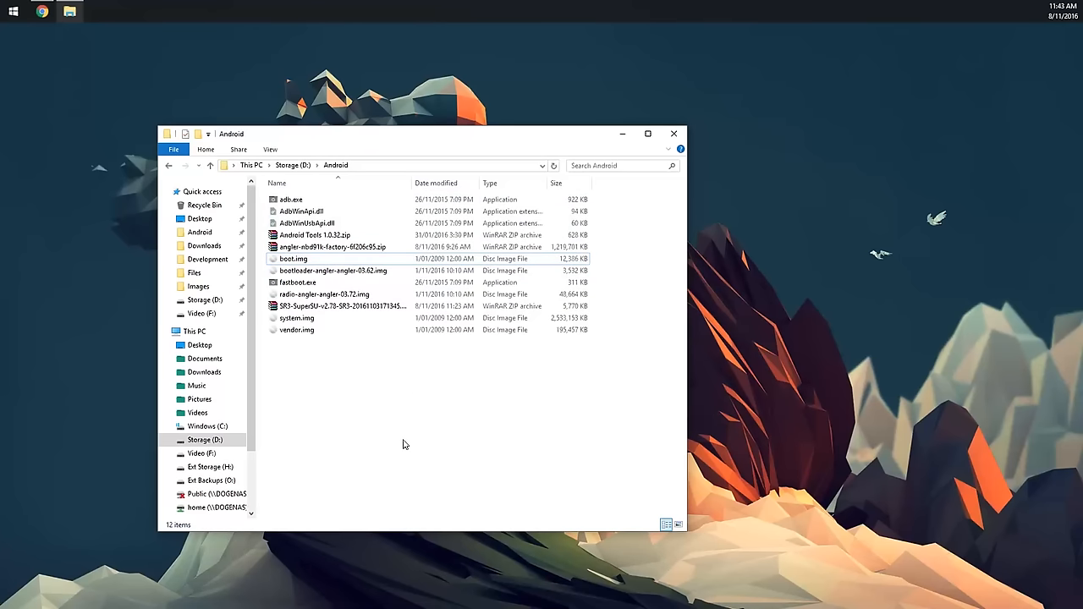
pyautogui.moveTo(328, 398)
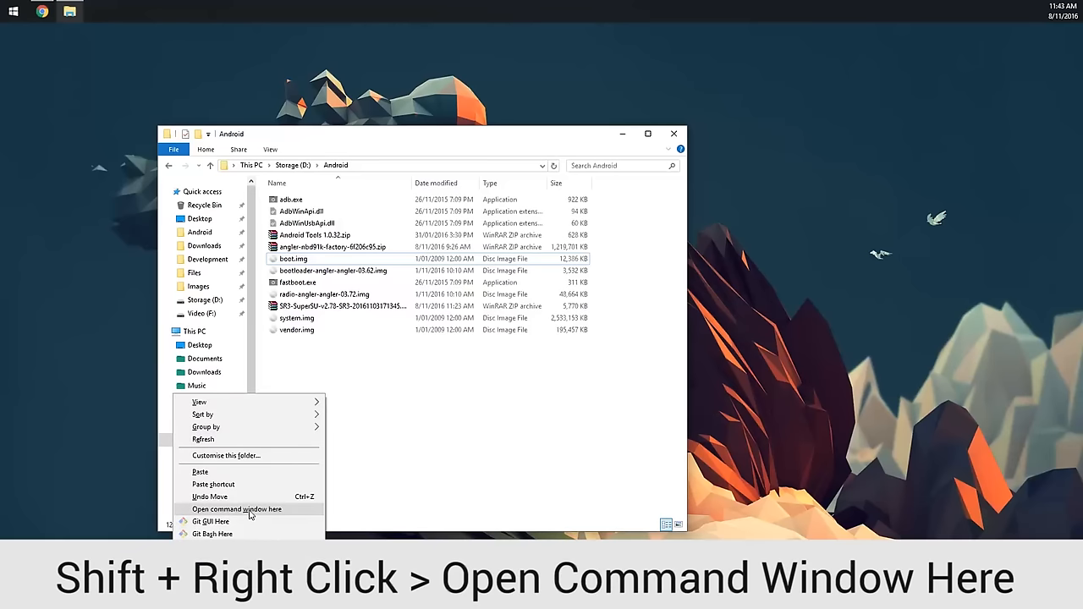
# Launch a Command Prompt at D:\Android with the Explorer window placed beneath it
pyautogui.click(237, 507)
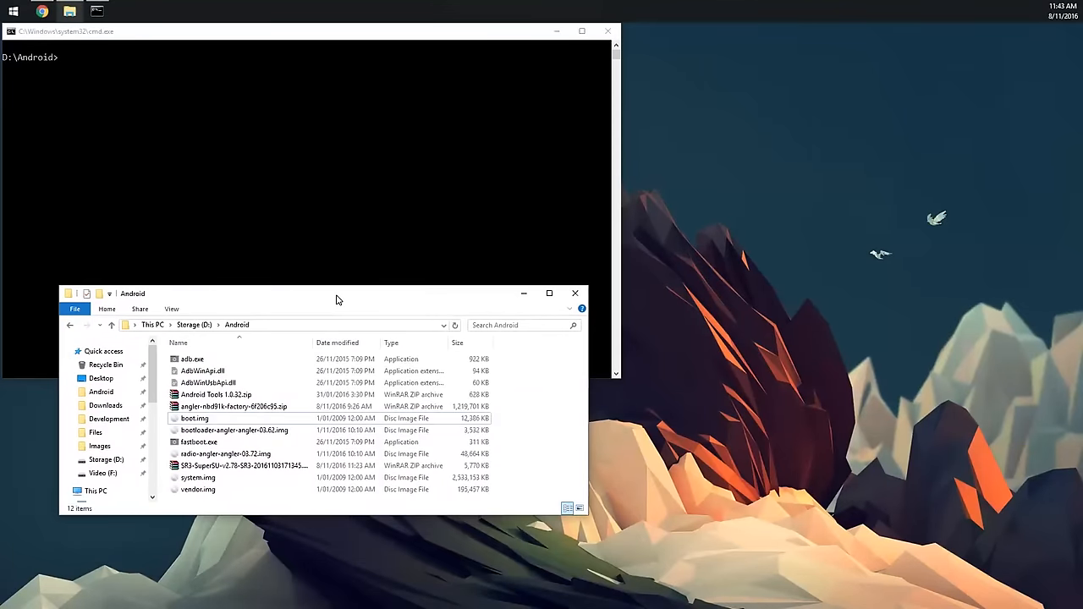
pyautogui.moveTo(338, 294); pyautogui.dragTo(606, 411)
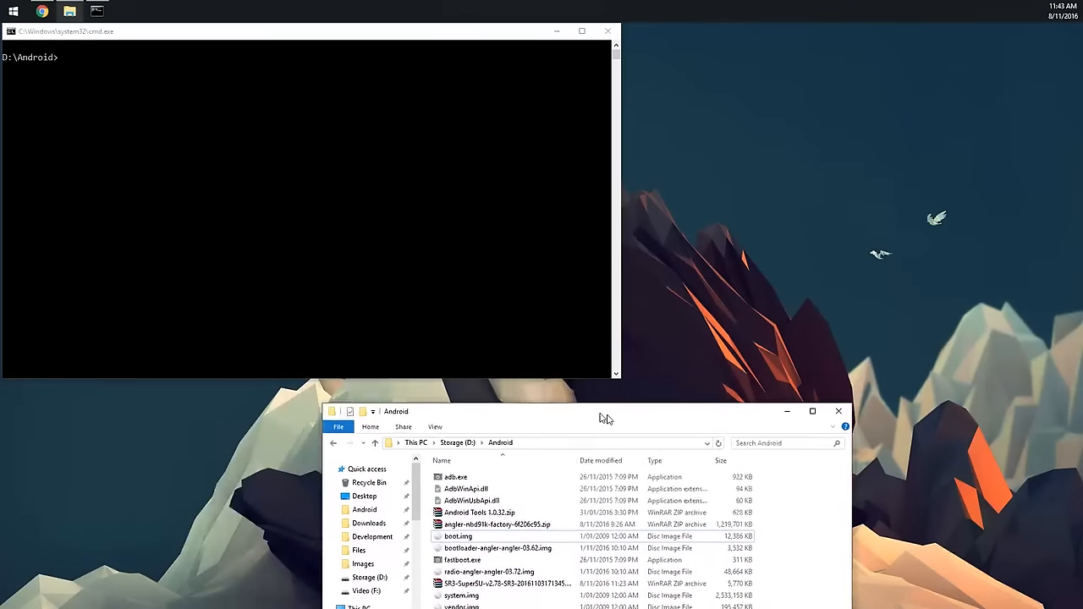
pyautogui.moveTo(605, 419); pyautogui.dragTo(778, 375)
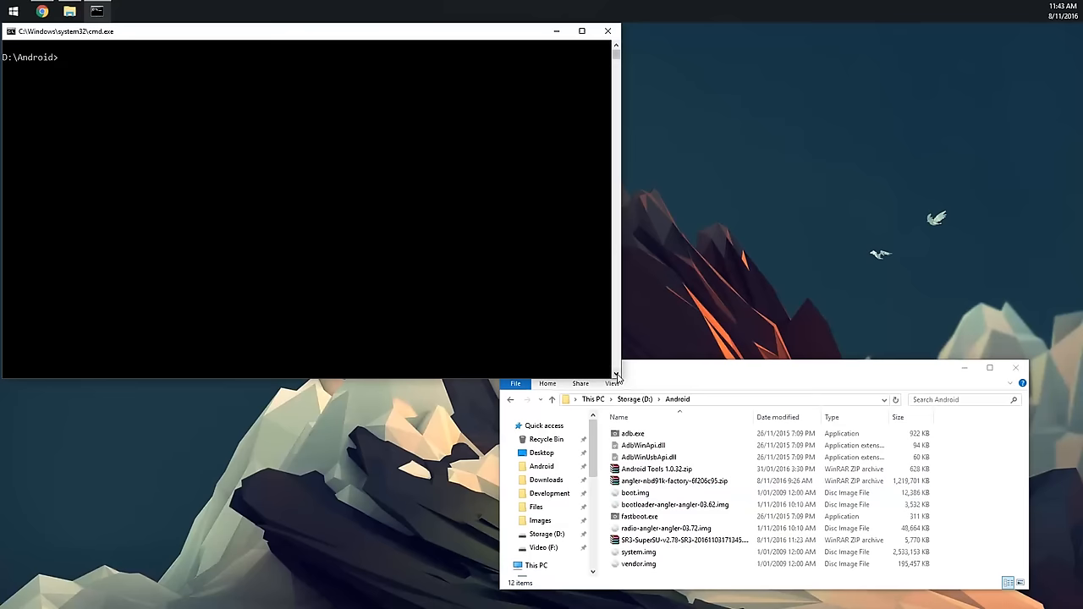
pyautogui.moveTo(616, 378); pyautogui.dragTo(554, 315)
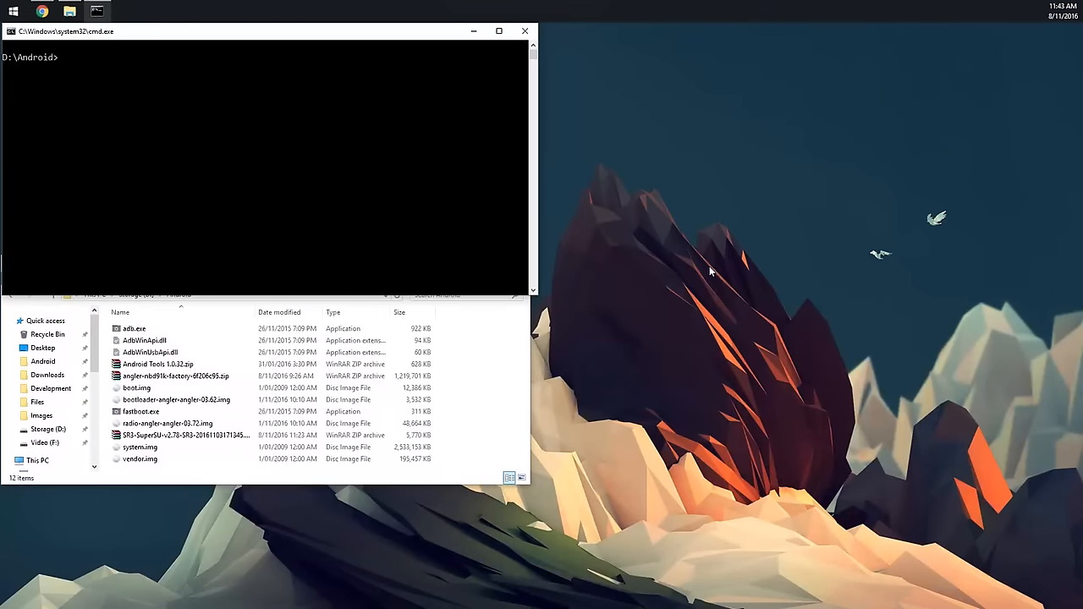
# Flash boot.img from D:\Android with fastboot flash boot
pyautogui.write('2')
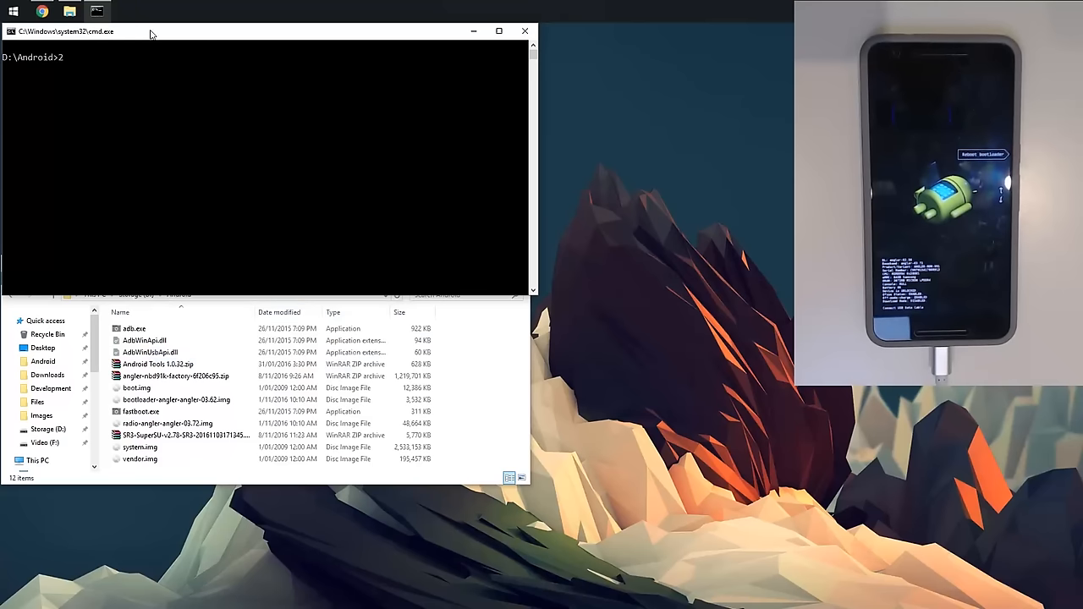
pyautogui.press('Backspace')
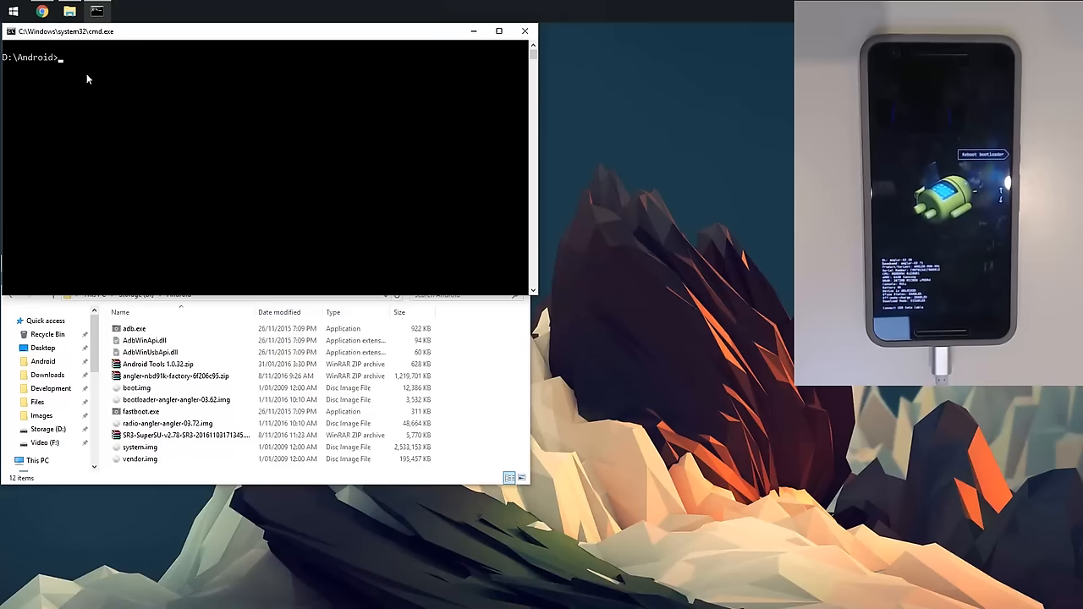
pyautogui.write('fastboot devices')
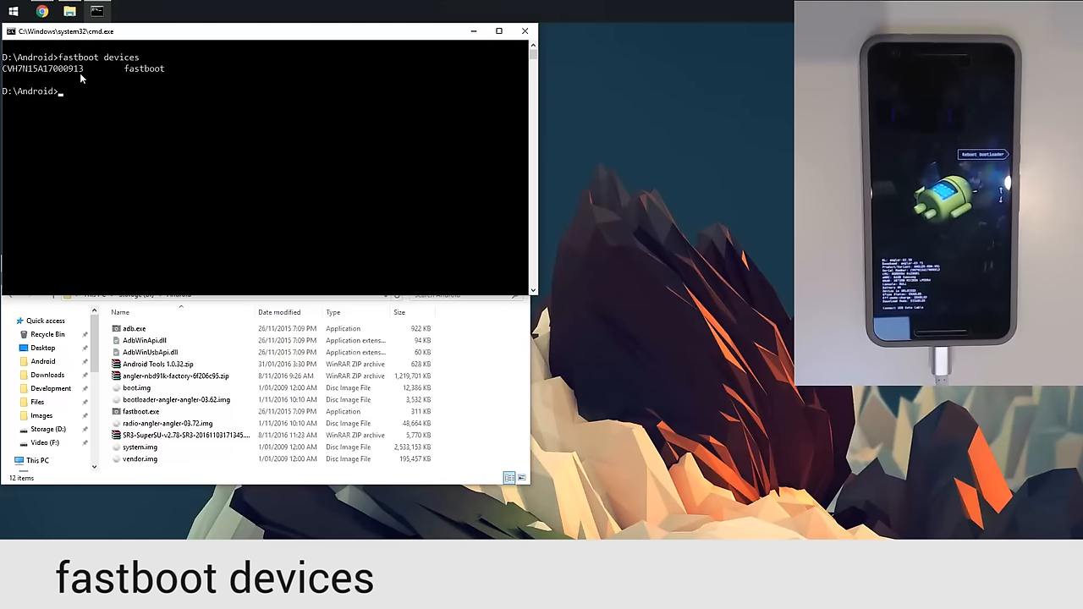
pyautogui.moveTo(274, 108)
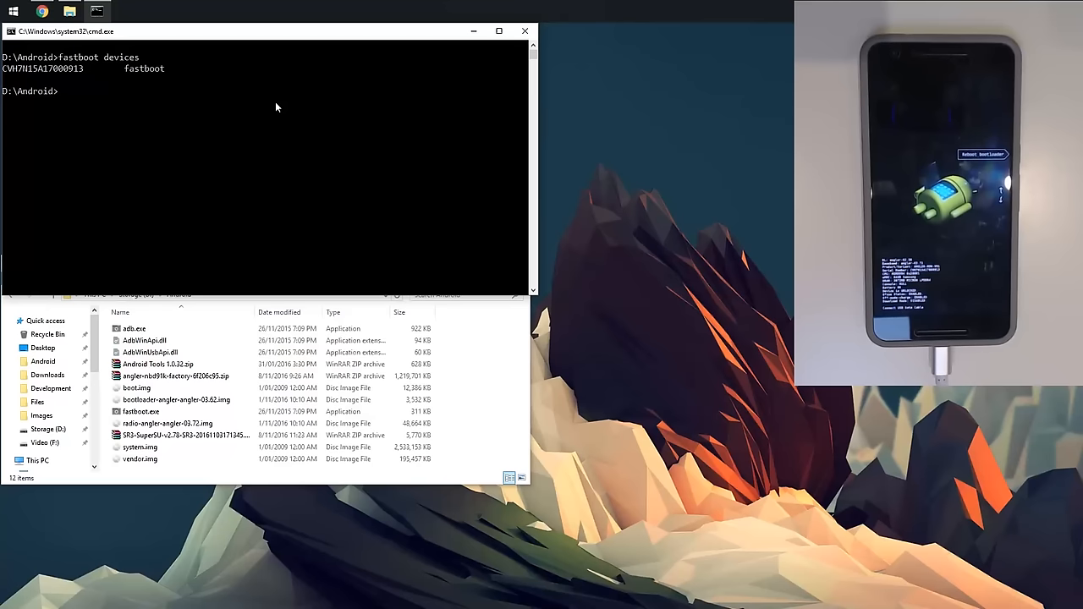
pyautogui.write('fastboot flash boot D:\\Android\\boot.img')
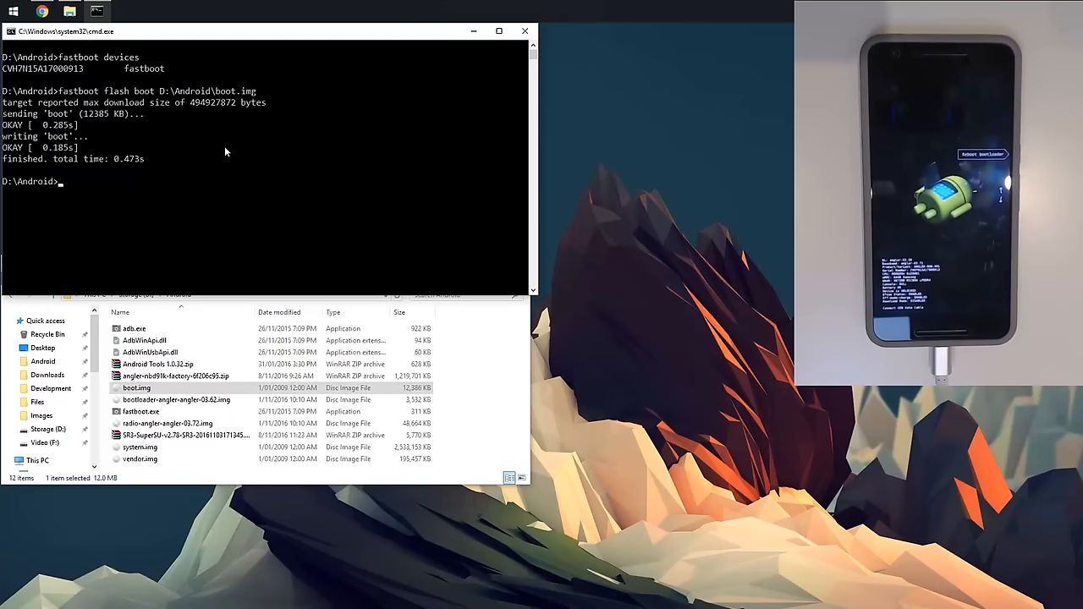
# Flash the bootloader-angler-angler-03.62.img bootloader and reboot into the bootloader
pyautogui.write('f')
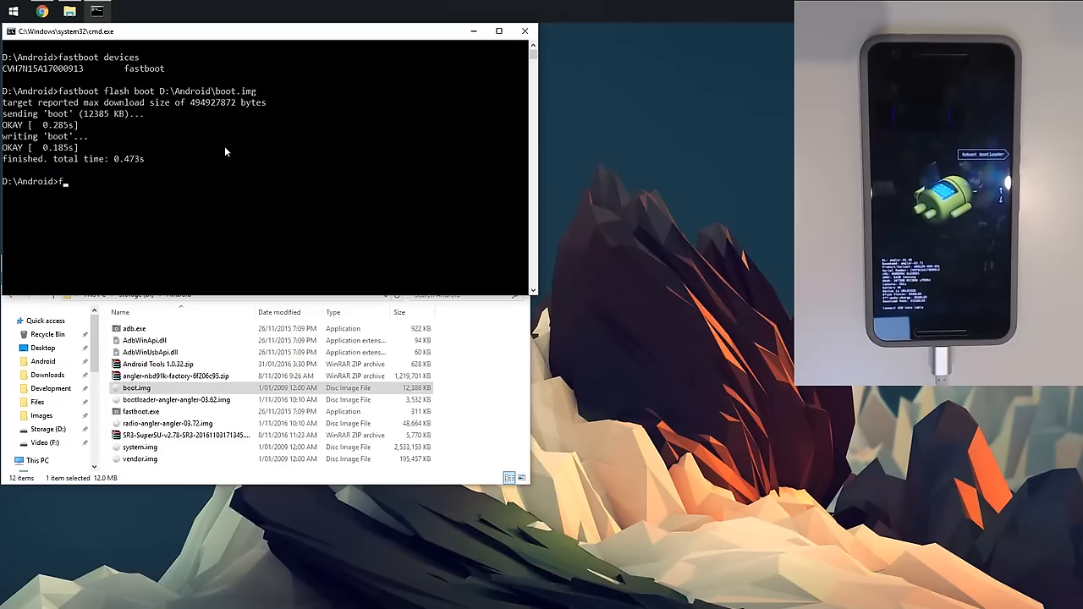
pyautogui.write('astboot flash')
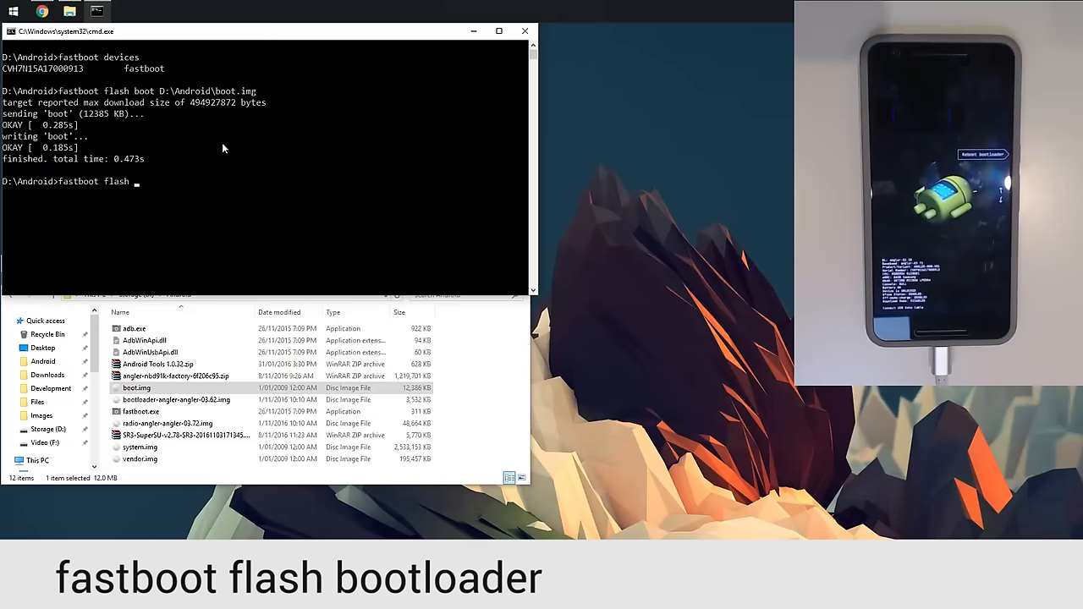
pyautogui.write('bootloader')
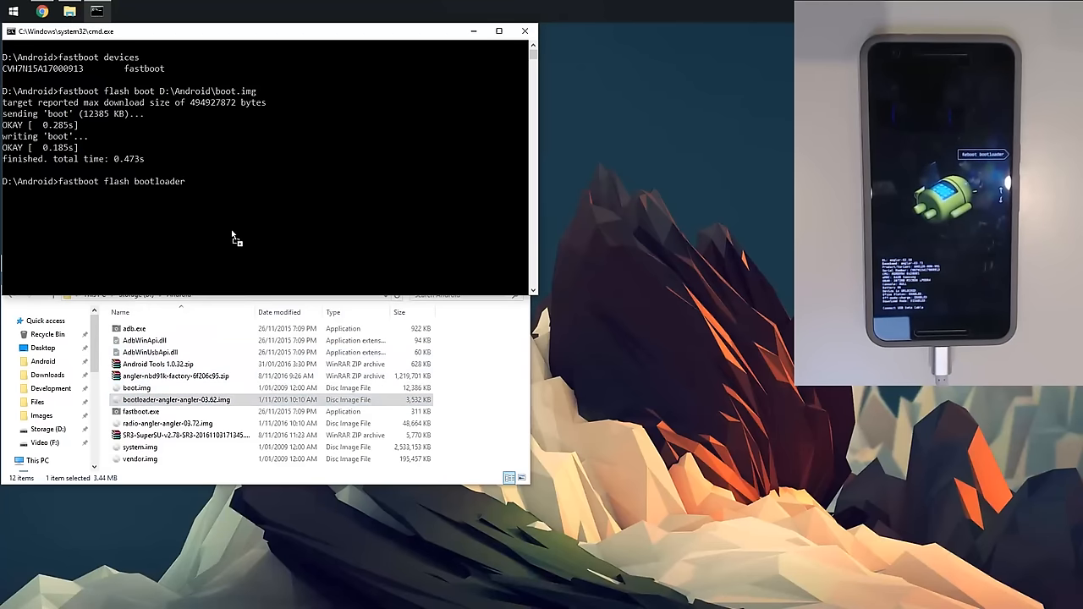
pyautogui.press('enter')
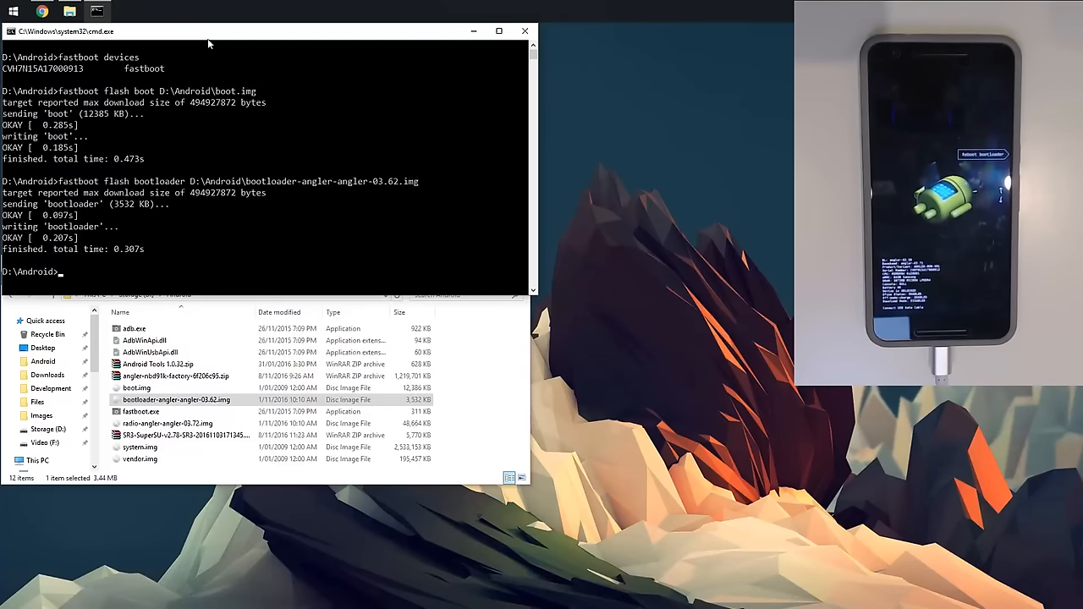
pyautogui.moveTo(589, 291)
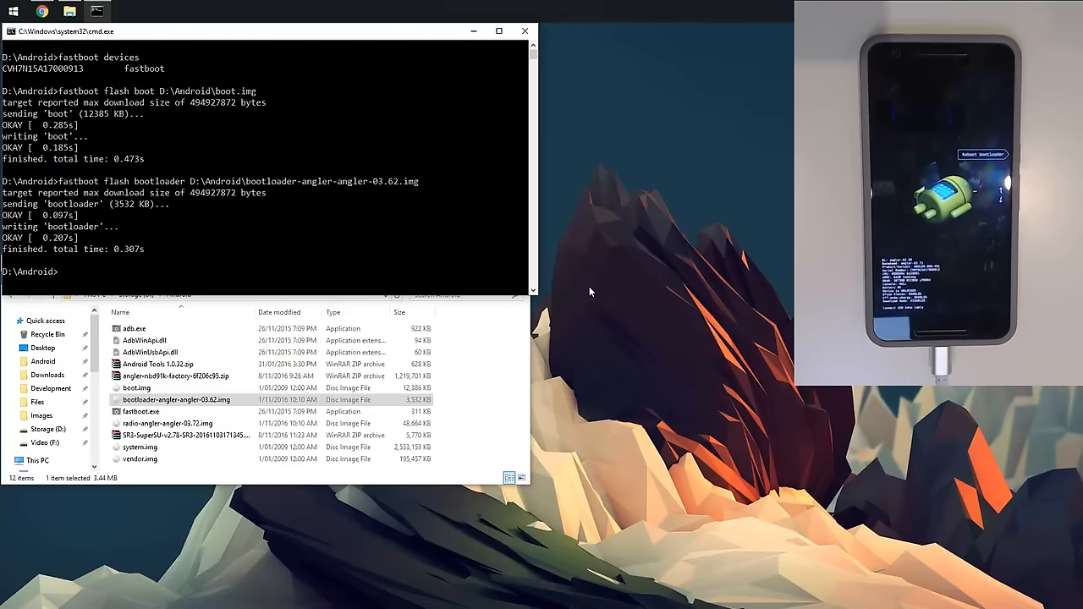
pyautogui.write('fastboot reboot-bootloader')
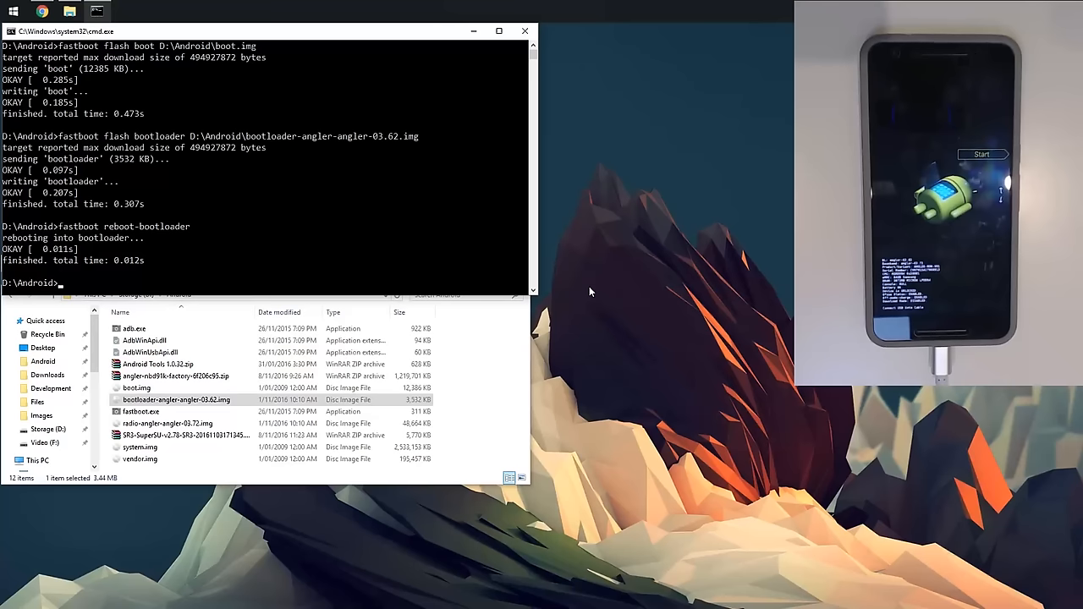
# Flash radio-angler-angler-03.72.img and boot.img with fastboot, then begin the system flash command
pyautogui.write('fastboot flash radio D:\\Android\\radio-angler-angler-03.72.img')
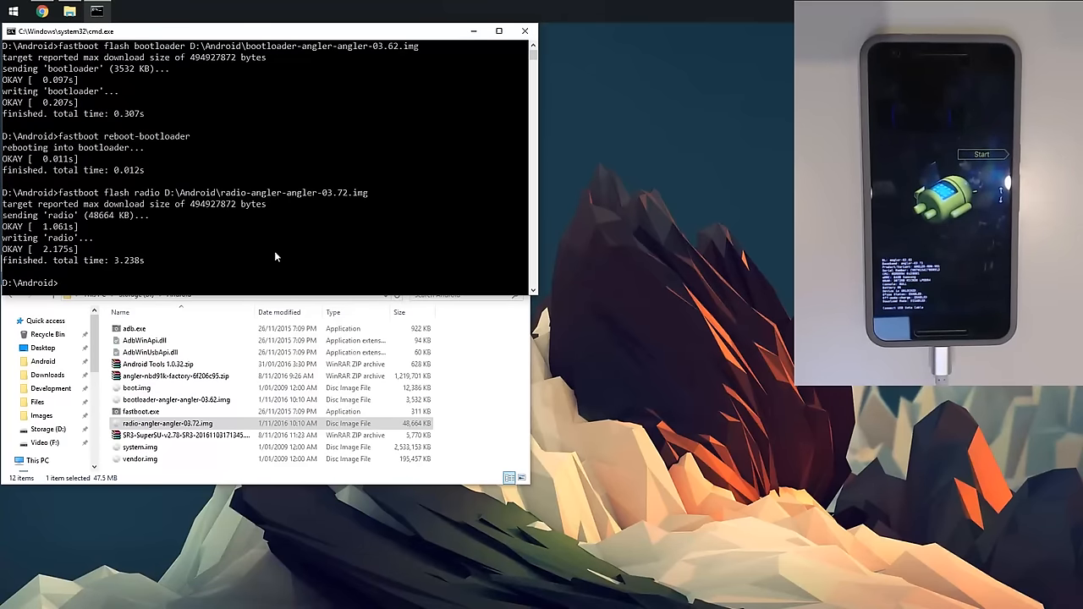
pyautogui.write('fas')
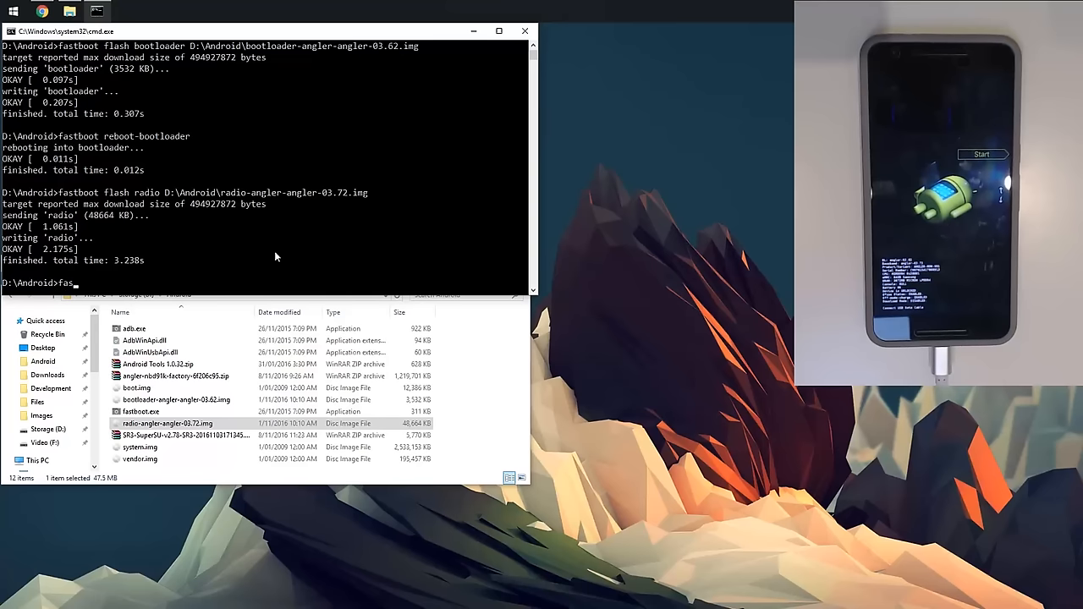
pyautogui.write('fastboot flash')
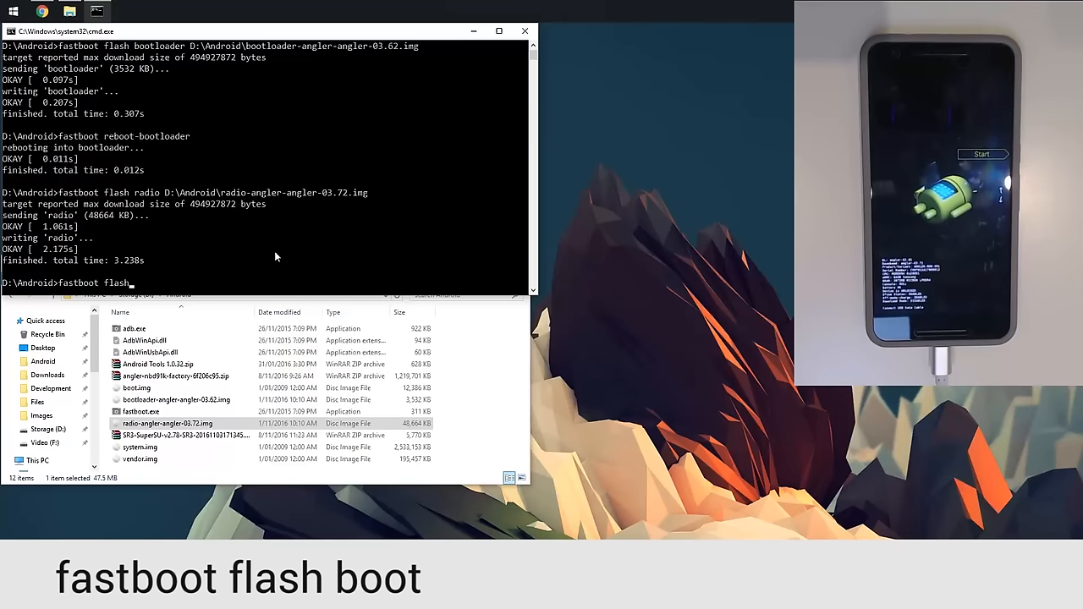
pyautogui.write('boot D:\\Android\\boot.img')
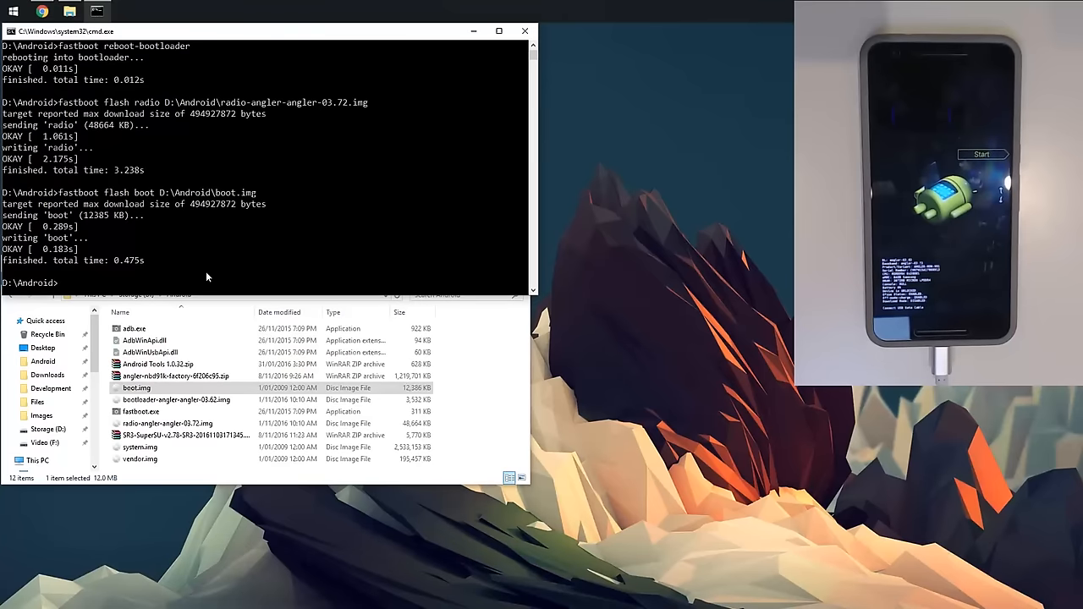
pyautogui.write('fastboot flash system')
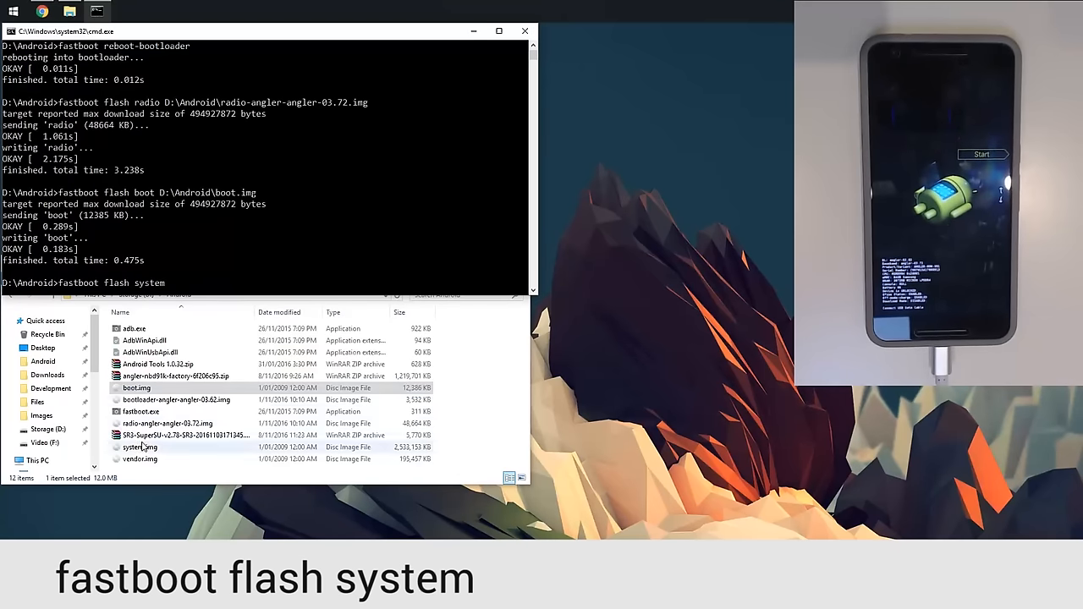
# Flash D:\Android\system.img and let the roughly 95-second transfer finish
pyautogui.write('D:\\Android\\system.img')
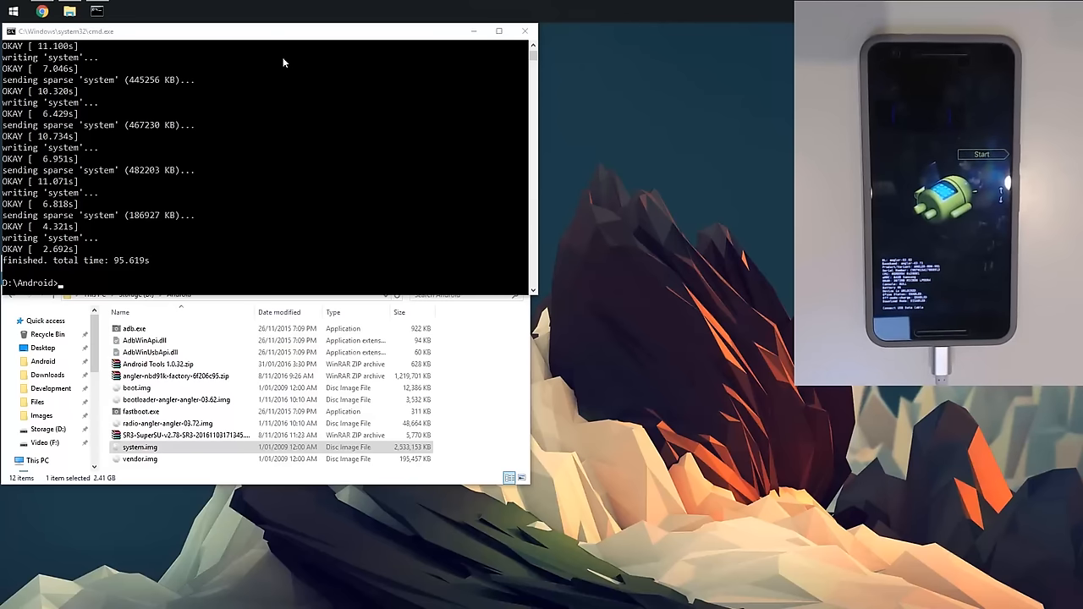
# Flash D:\Android\vendor.img with fastboot flash vendor
pyautogui.write('fastboot')
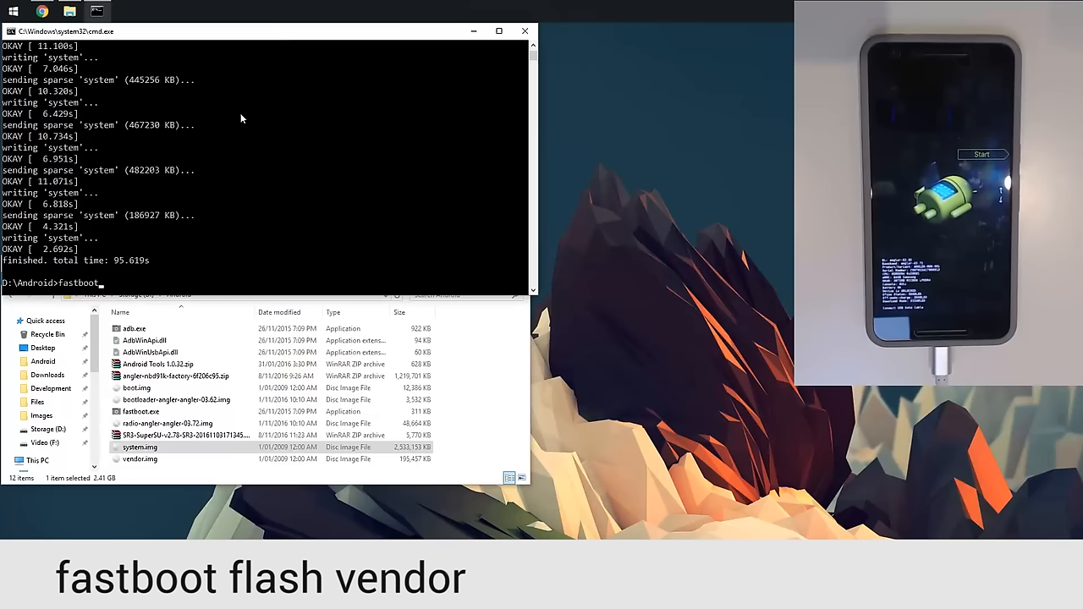
pyautogui.write('flash ven')
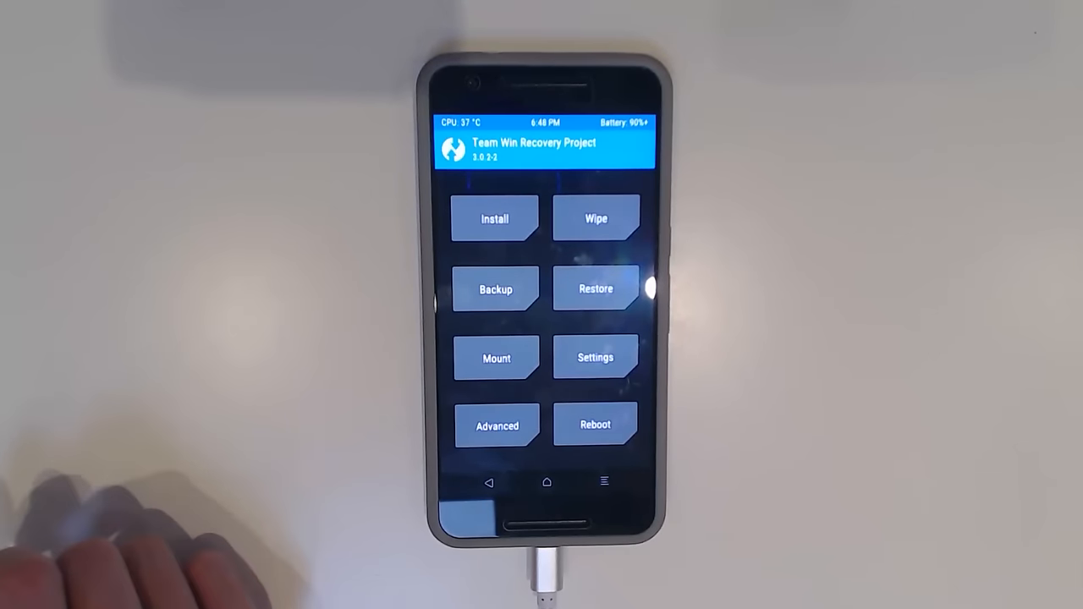
# Install the SR3-SuperSU zip from the sdcard in TWRP, swiping to confirm the flash
pyautogui.click(494, 218)
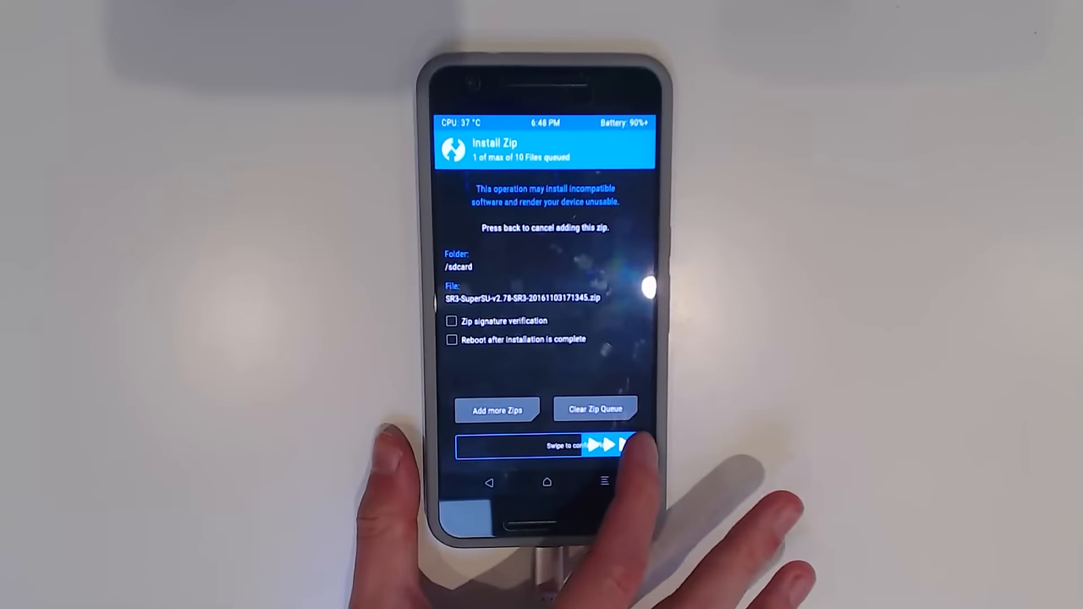
pyautogui.moveTo(490, 446); pyautogui.dragTo(618, 446)
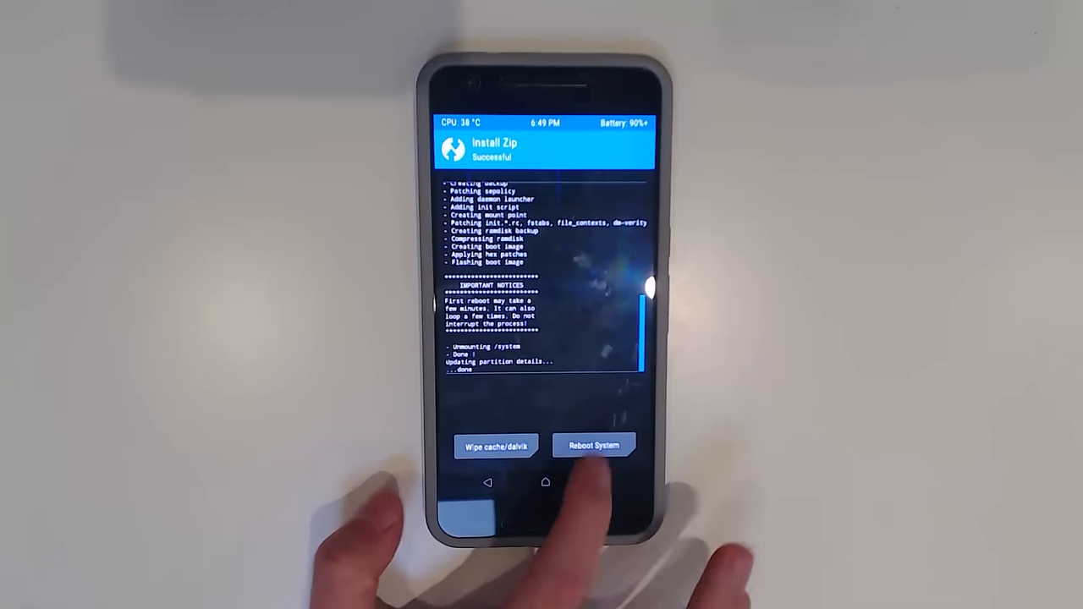
# Reboot the phone from TWRP into Android after the SuperSU install
pyautogui.click(592, 445)
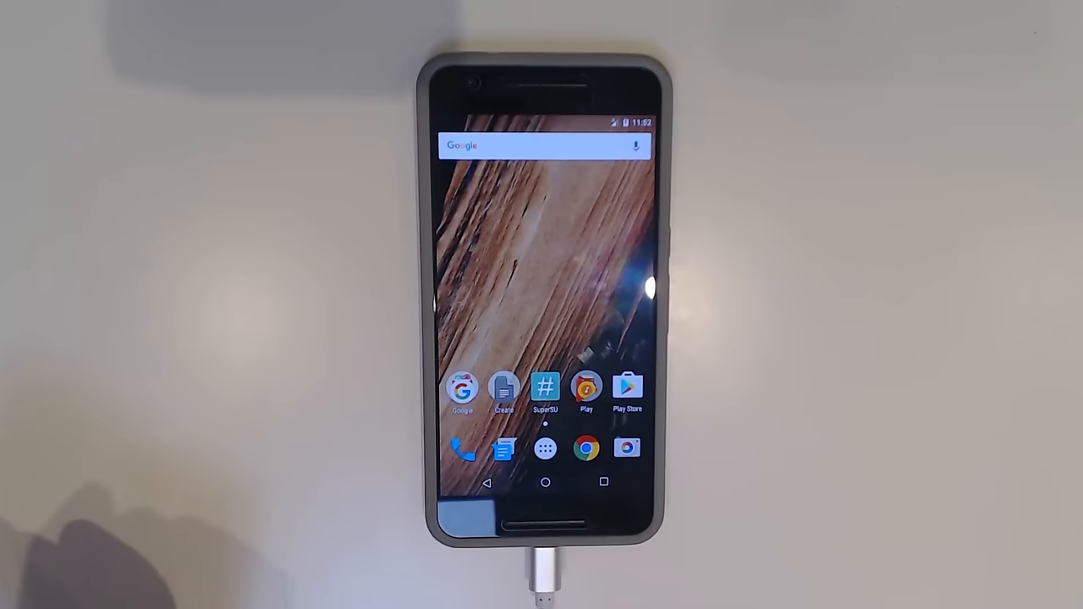
# Launch SuperSU, then view About phone in Settings showing Android 7.0
pyautogui.click(545, 387)
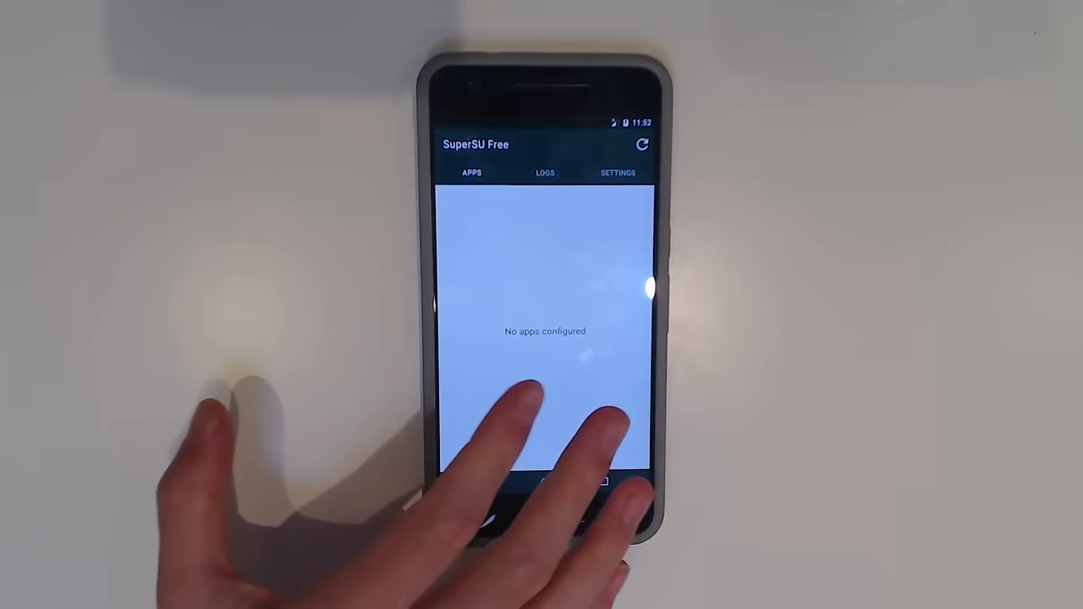
pyautogui.click(615, 172)
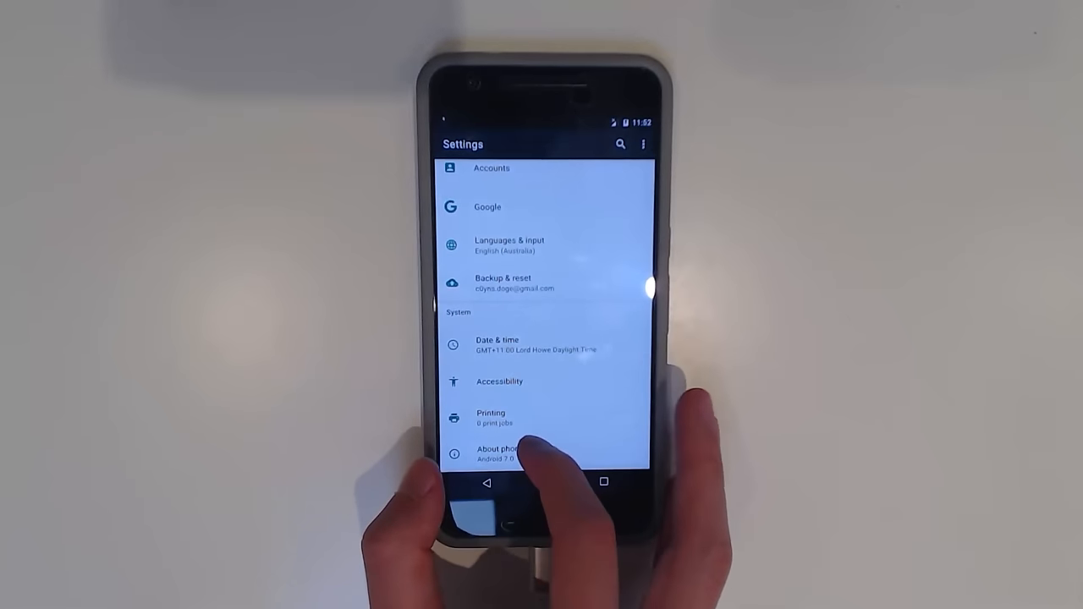
pyautogui.click(500, 454)
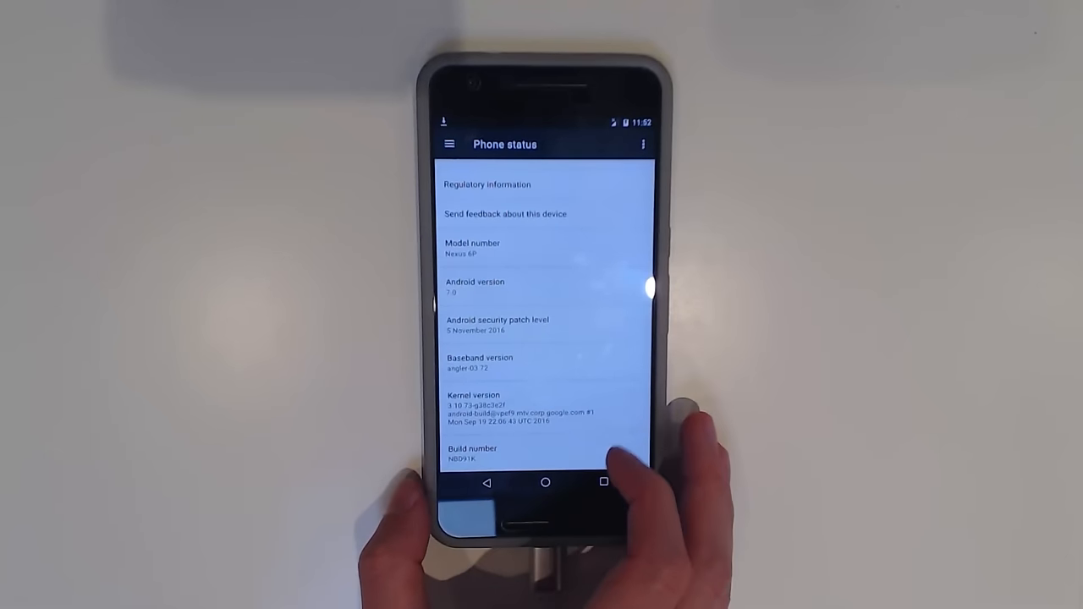